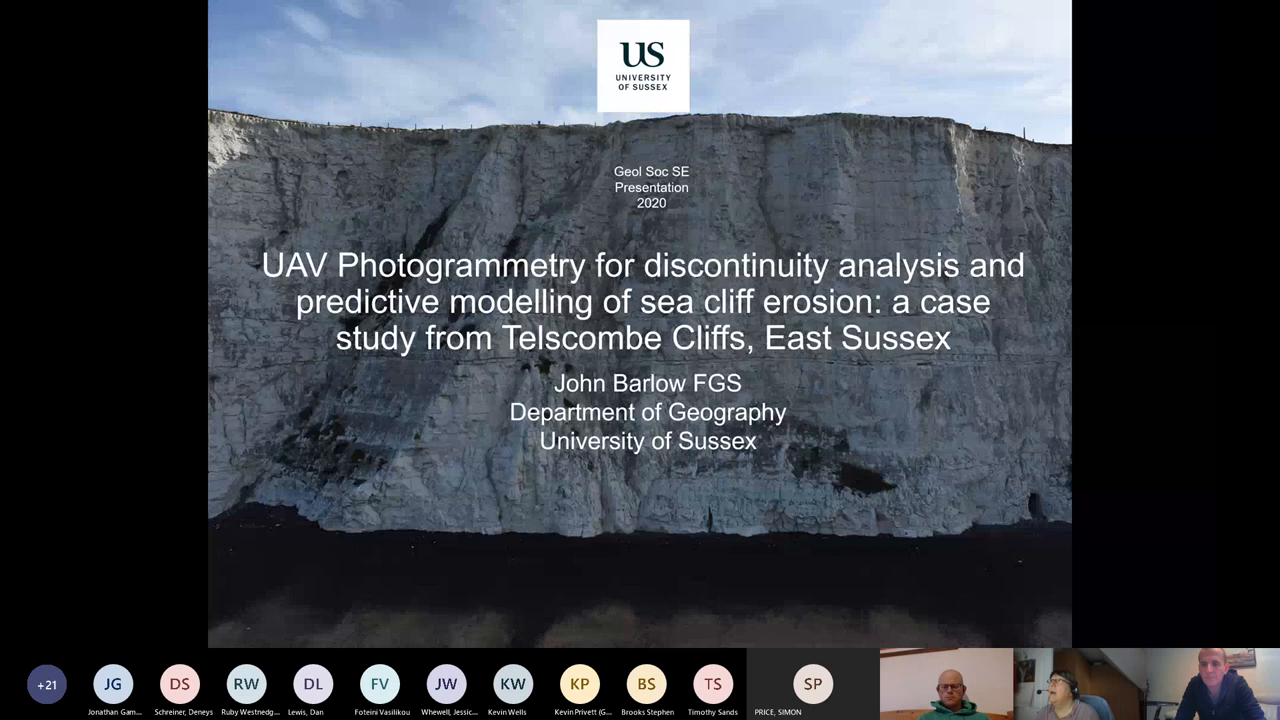
pyautogui.moveTo(1035, 591)
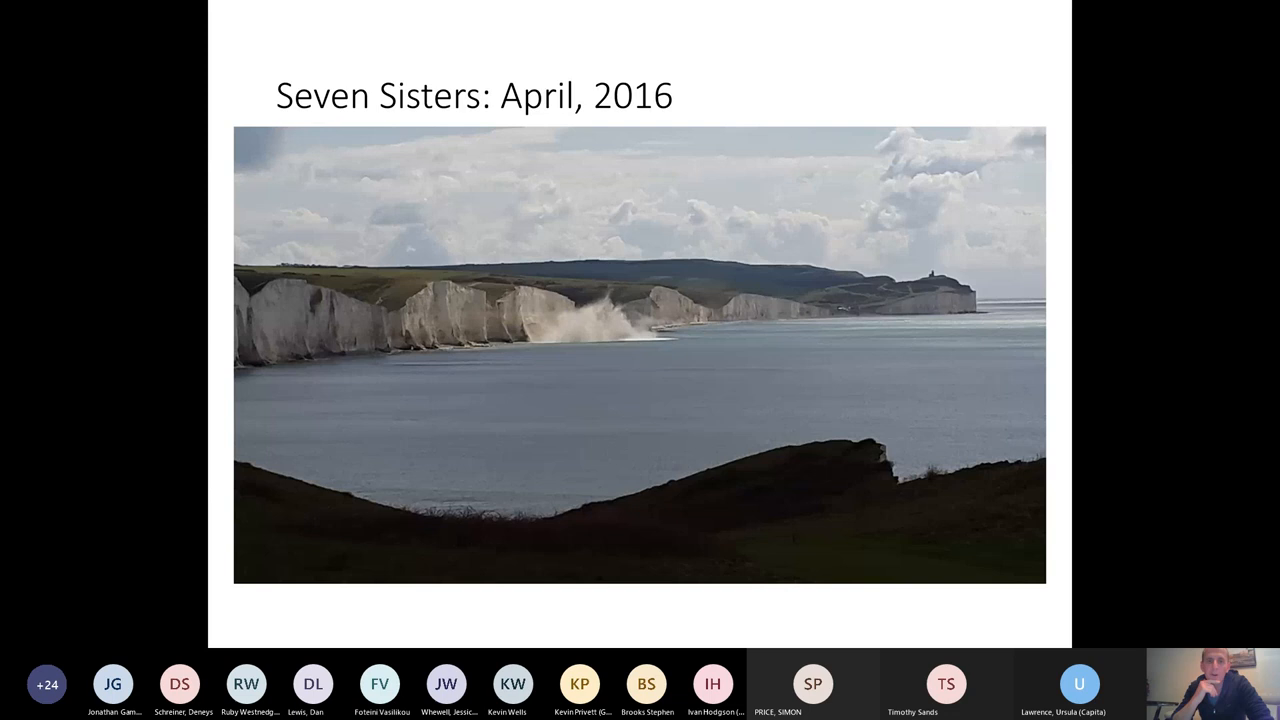
pyautogui.moveTo(810, 379)
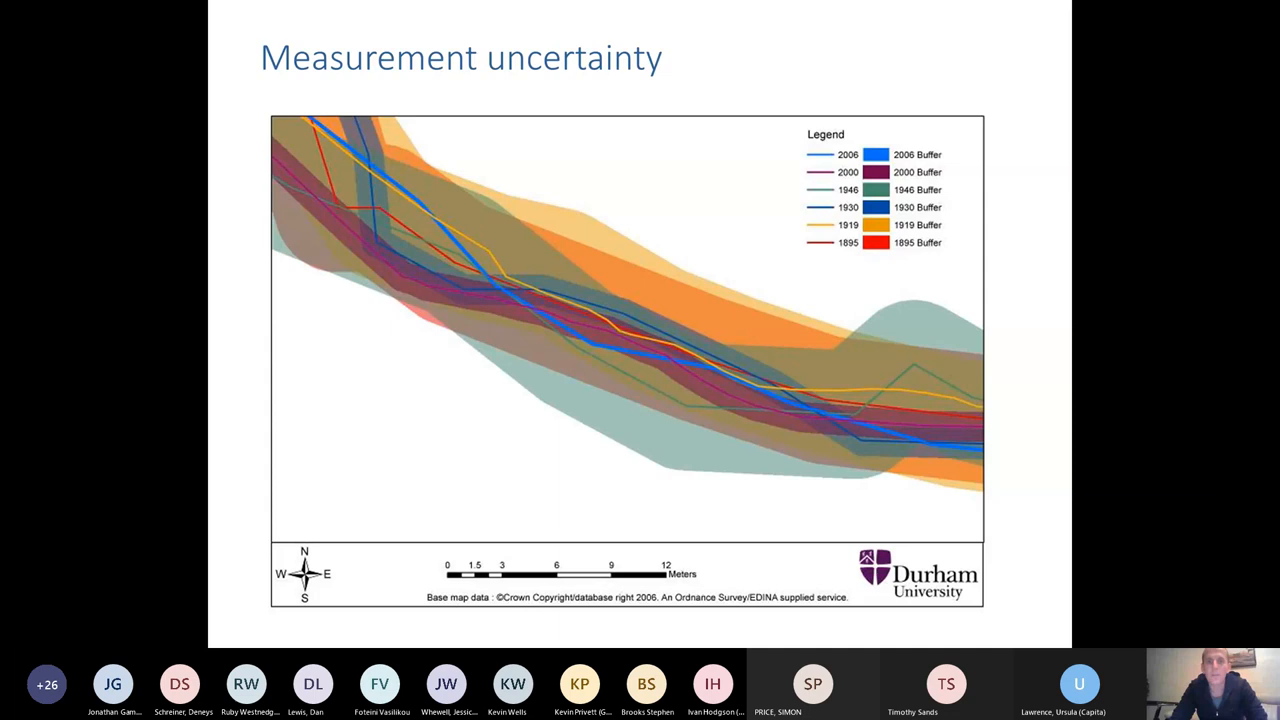
pyautogui.press('Right')
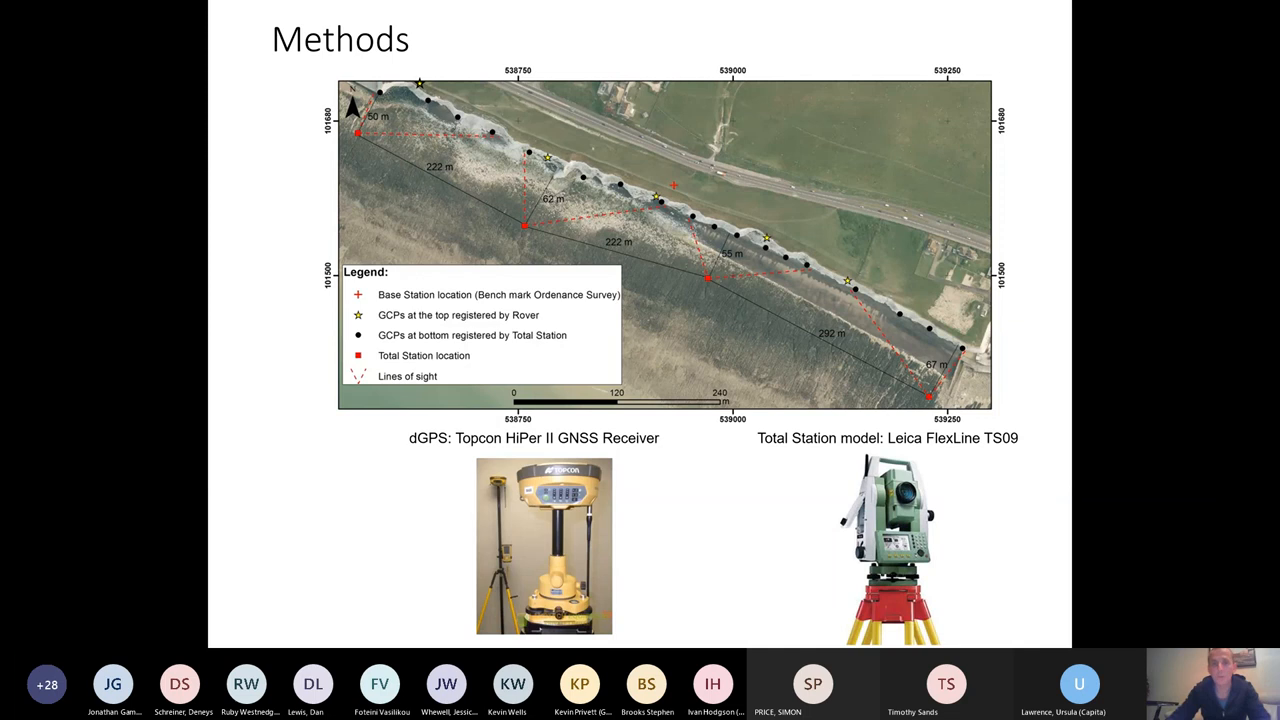
pyautogui.moveTo(753, 483)
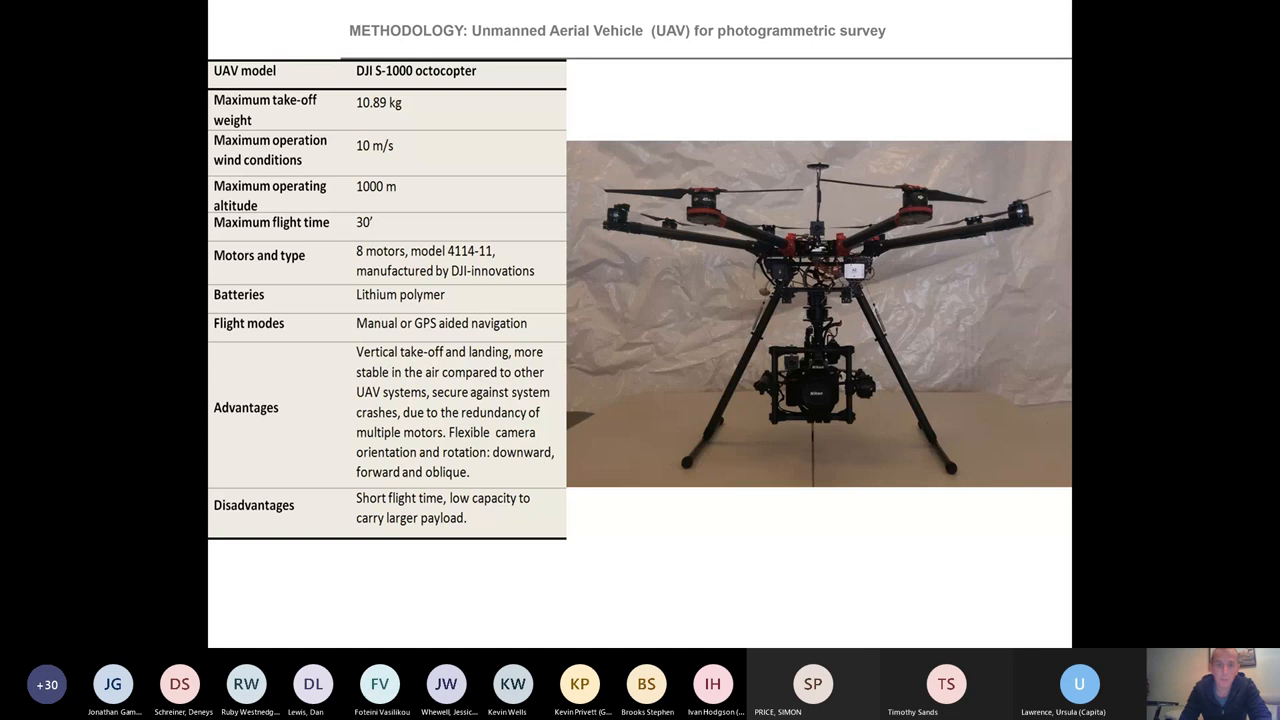
pyautogui.moveTo(765, 397)
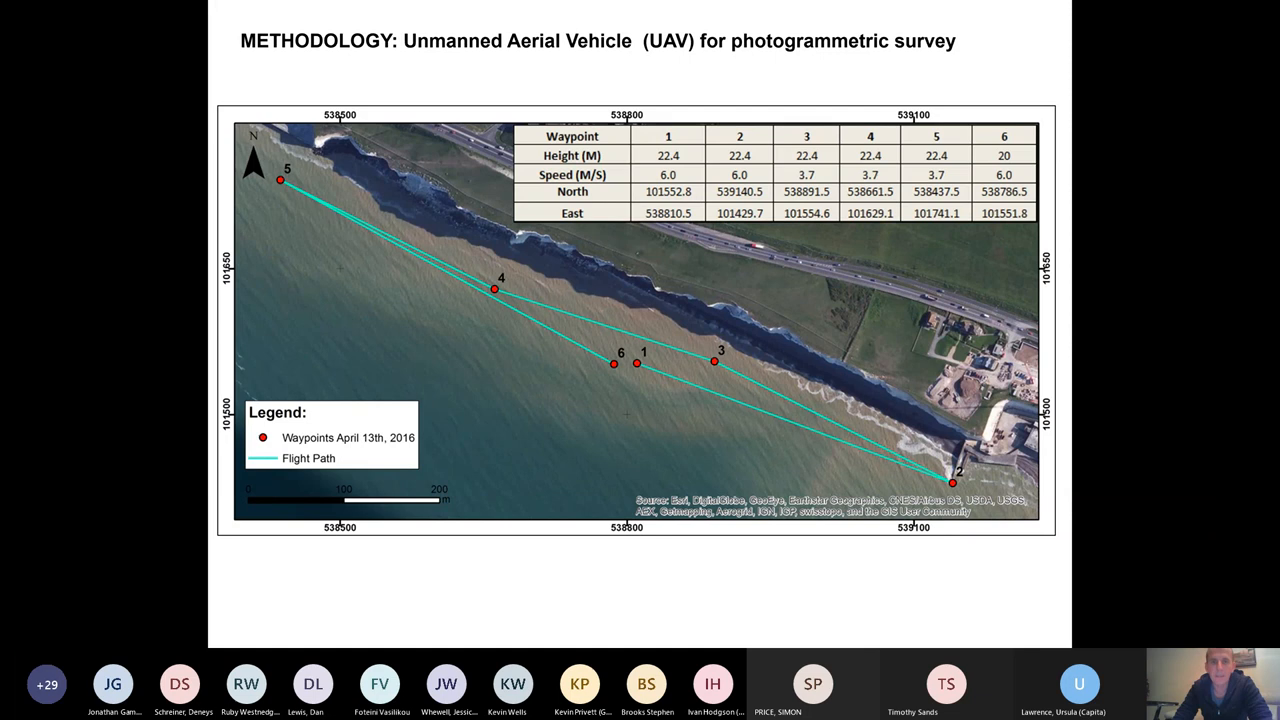
pyautogui.moveTo(755, 355)
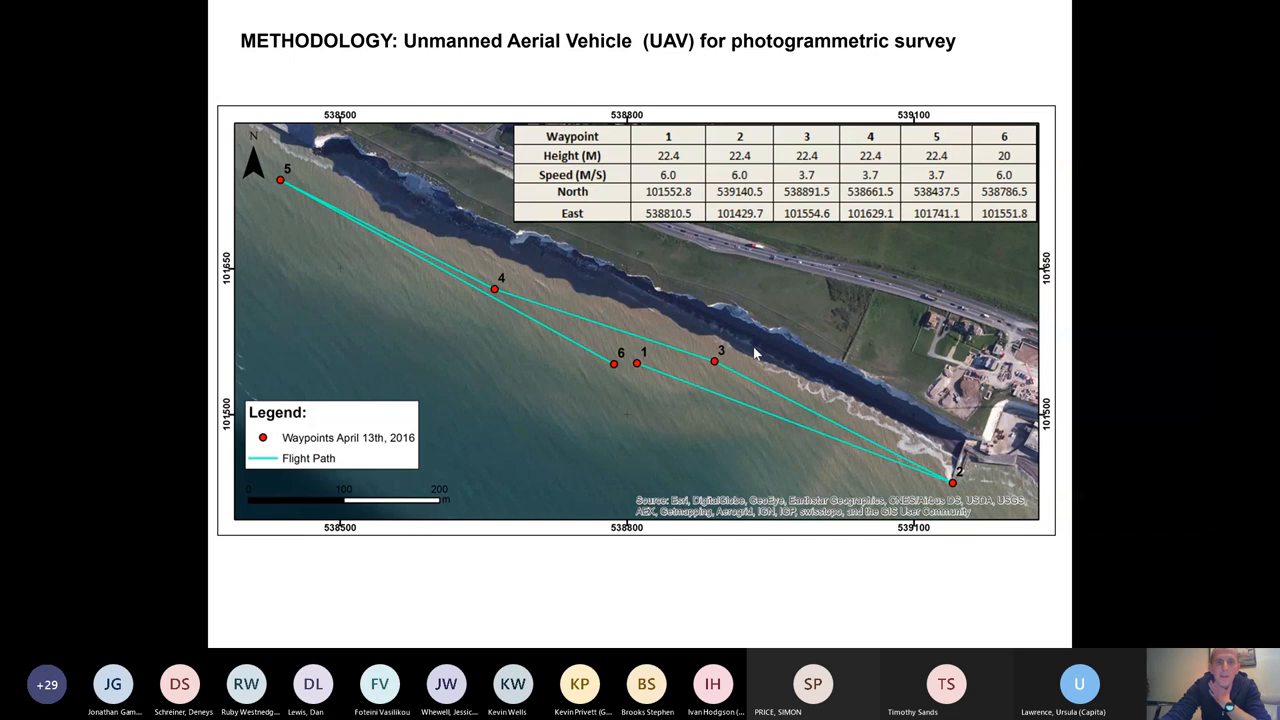
pyautogui.moveTo(770, 346)
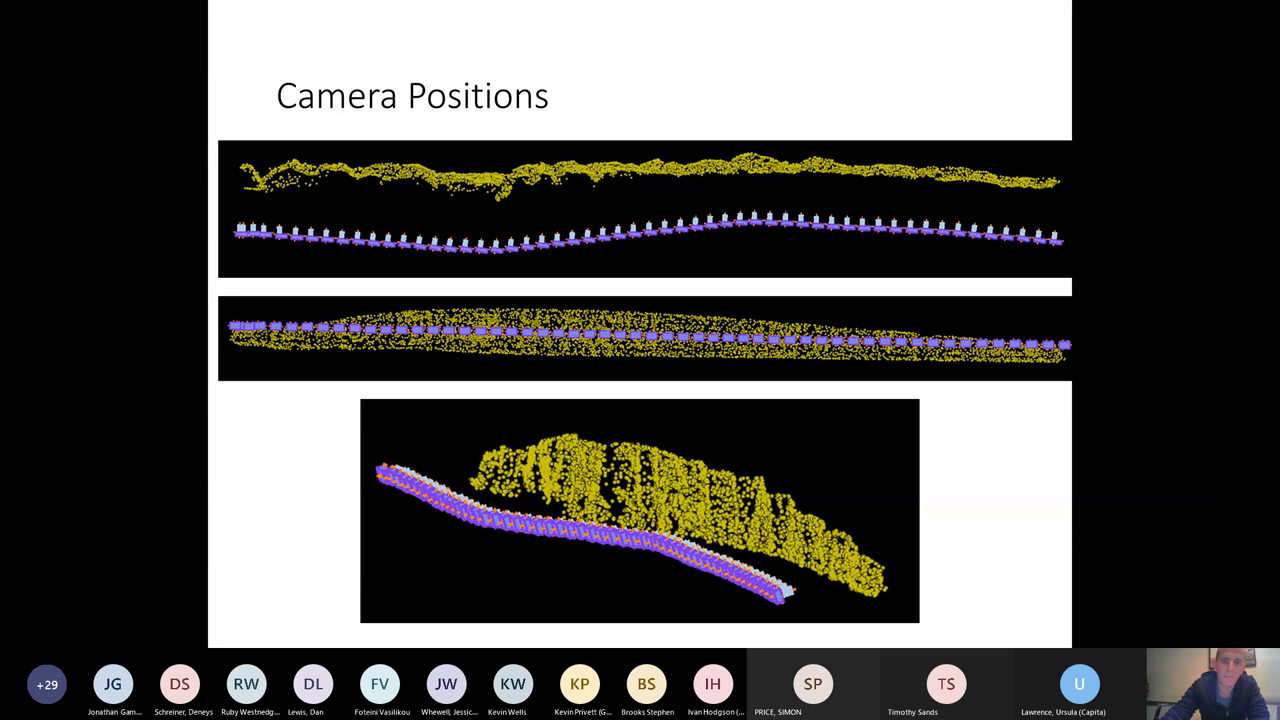
pyautogui.press('Right')
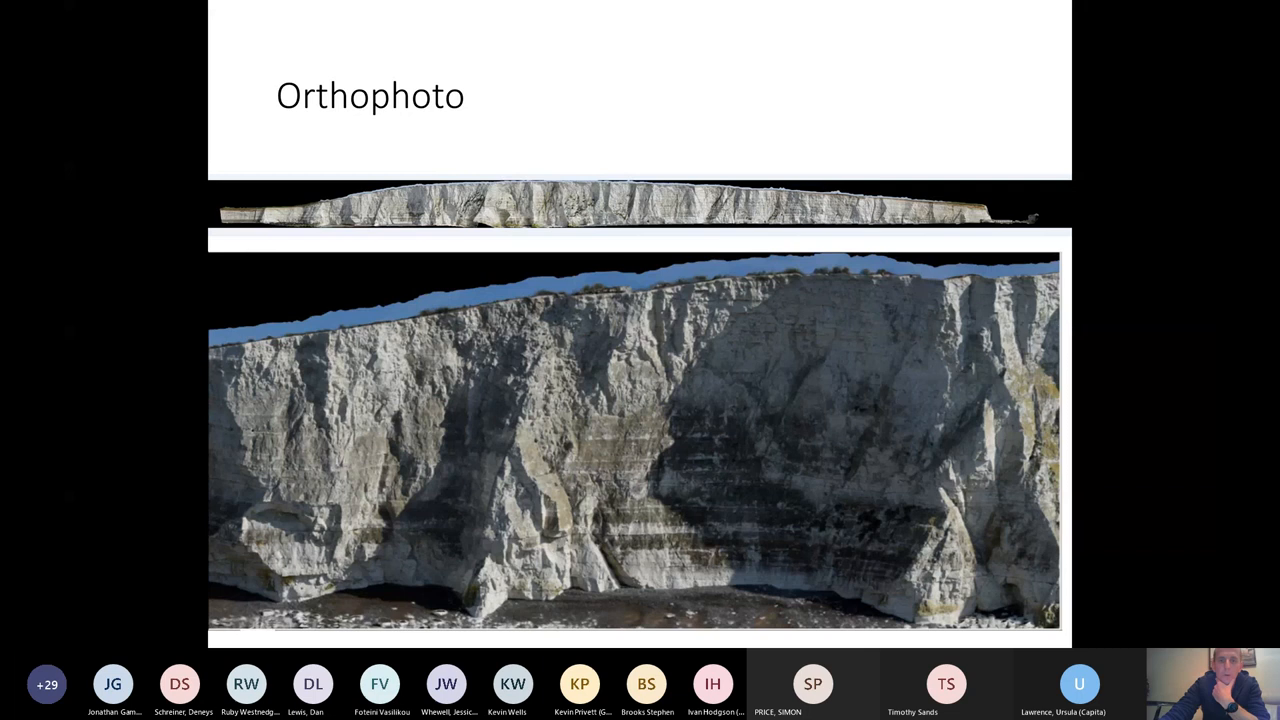
pyautogui.moveTo(650, 390)
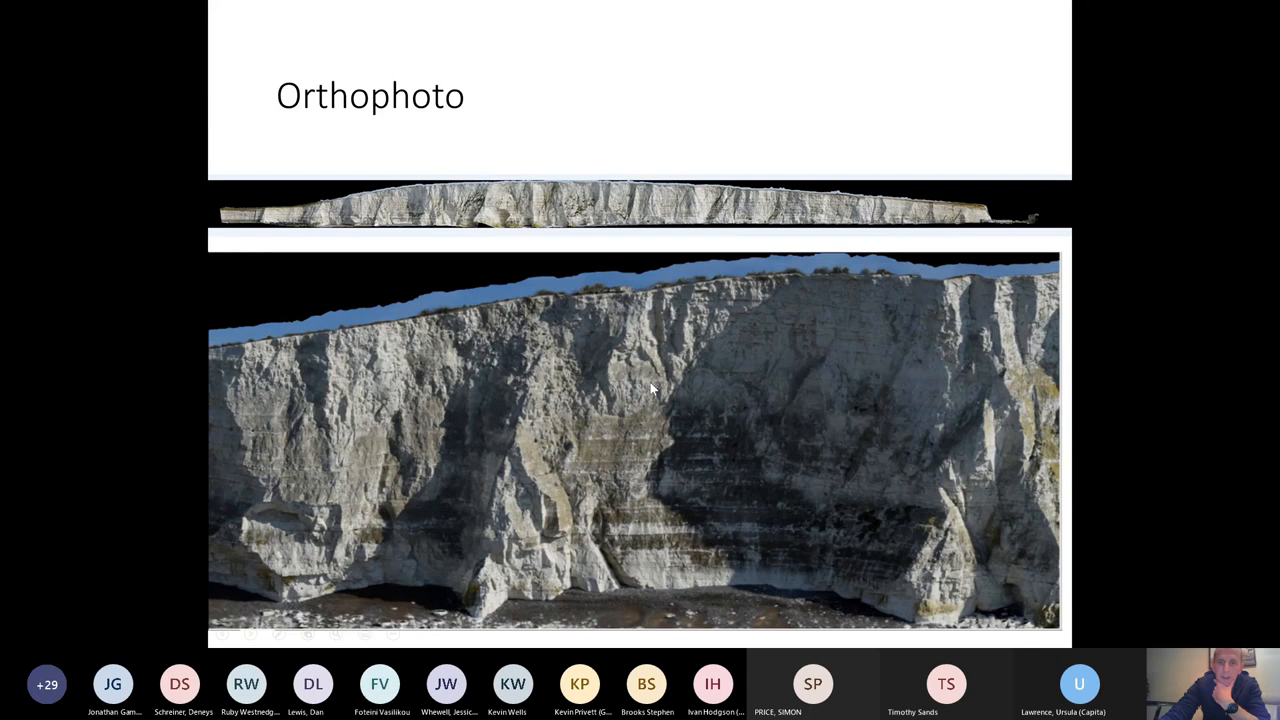
pyautogui.press('right')
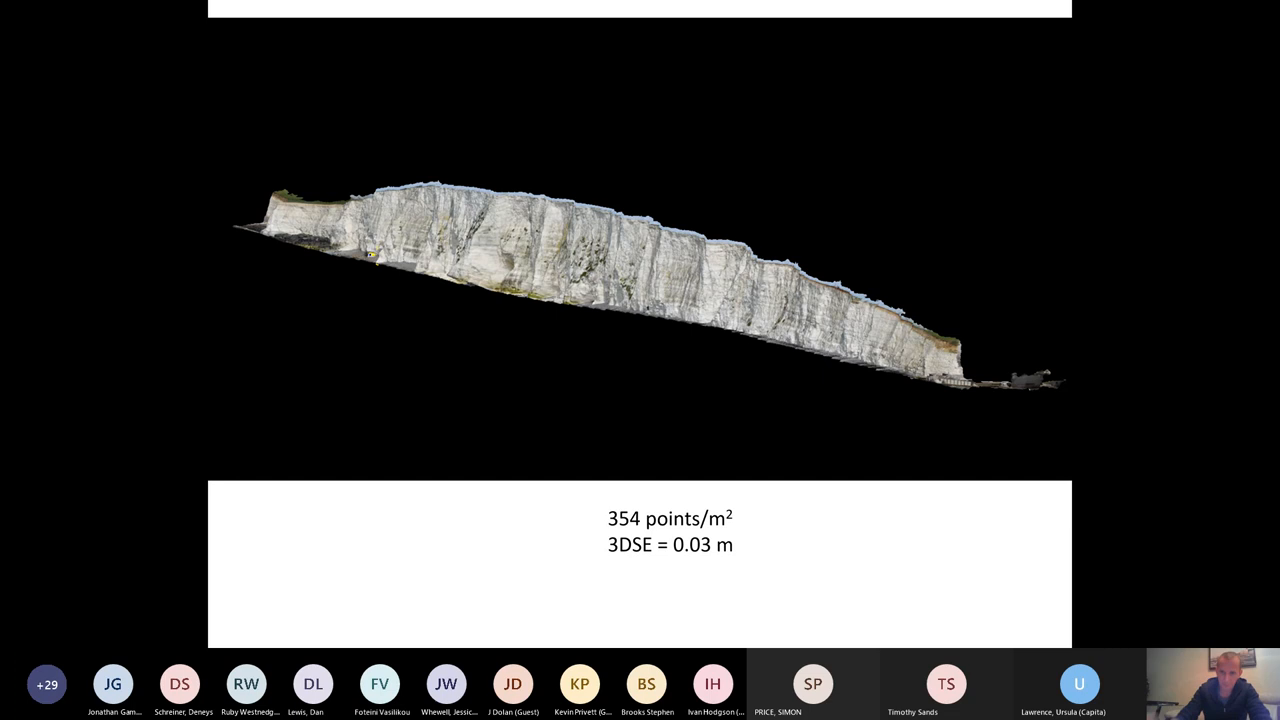
pyautogui.moveTo(687, 400)
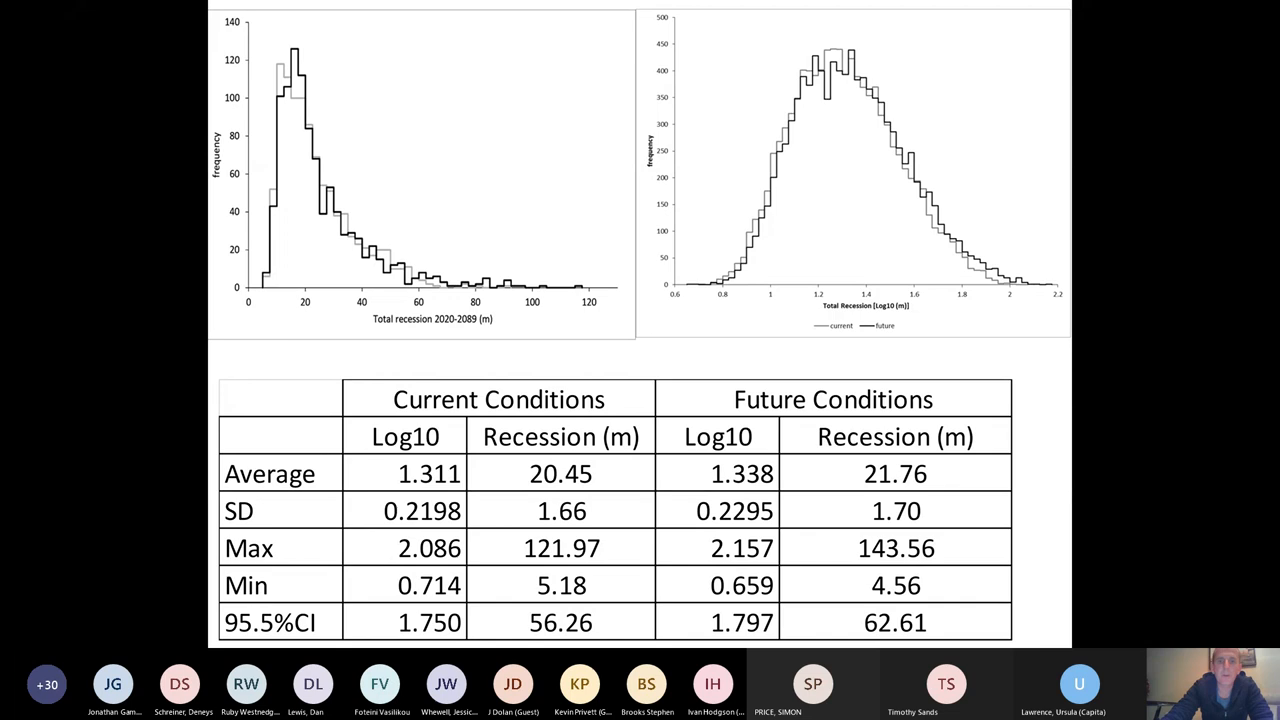
pyautogui.press('right')
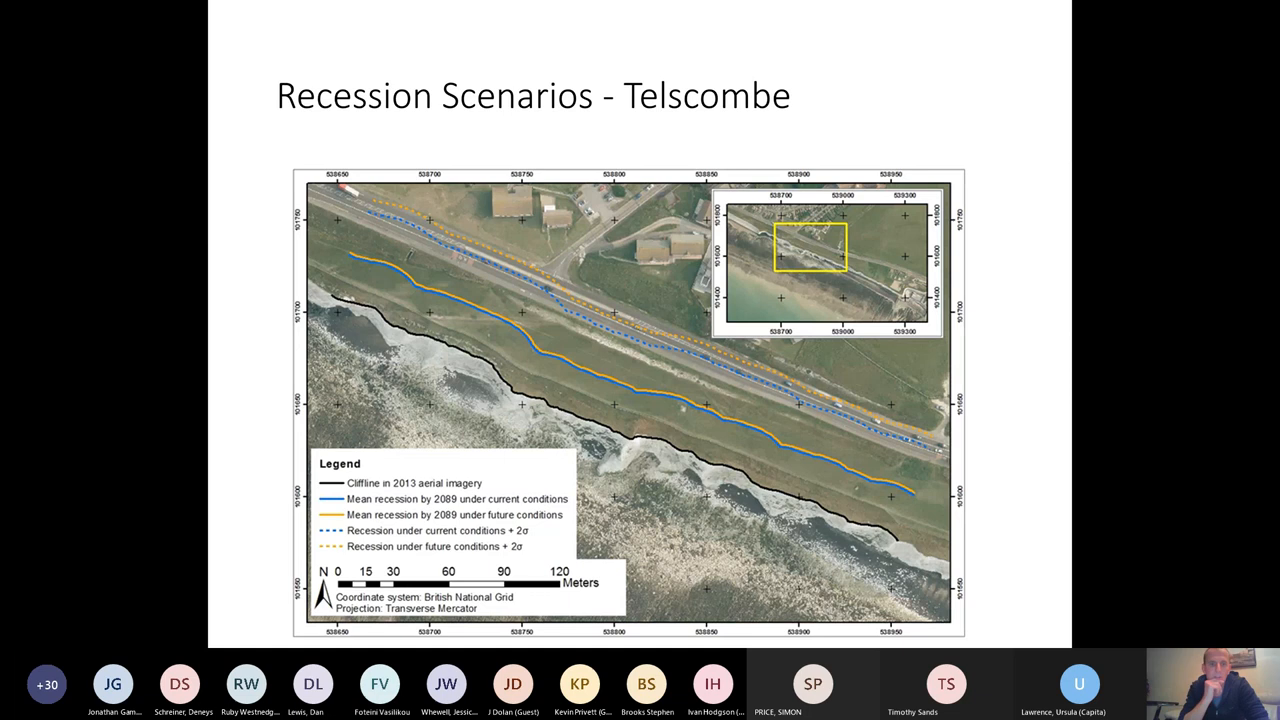